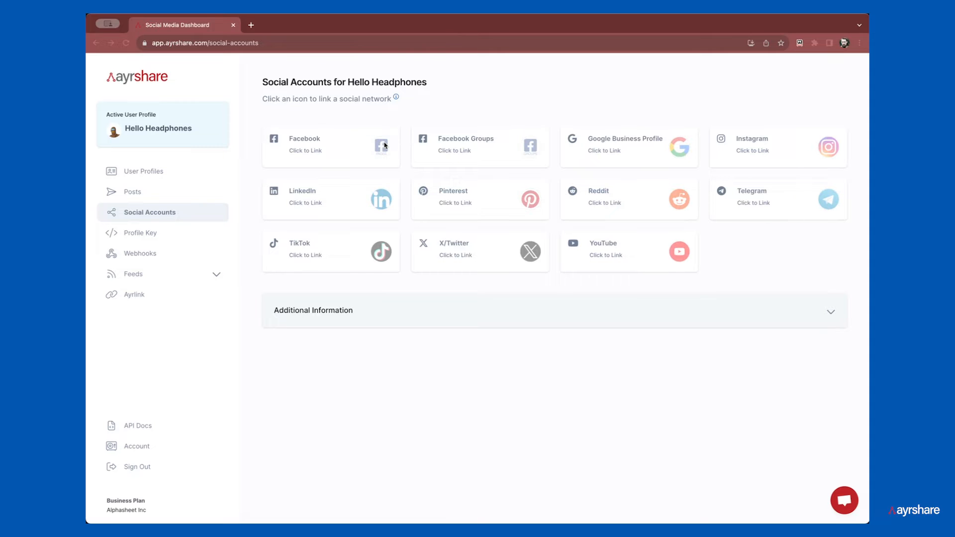
# Step: Link the Facebook account to the Hello Headphones profile using the Alphasheet page
pyautogui.click(381, 146)
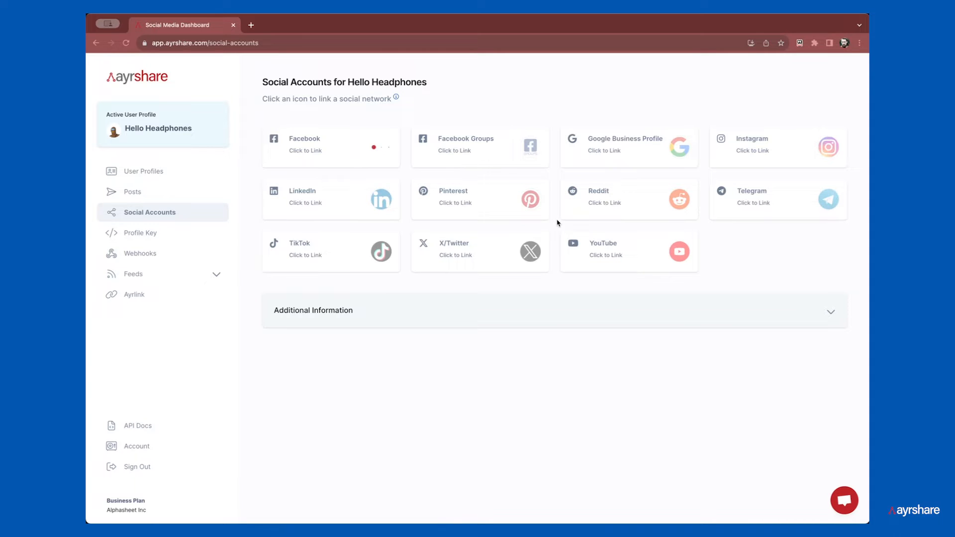
pyautogui.click(305, 146)
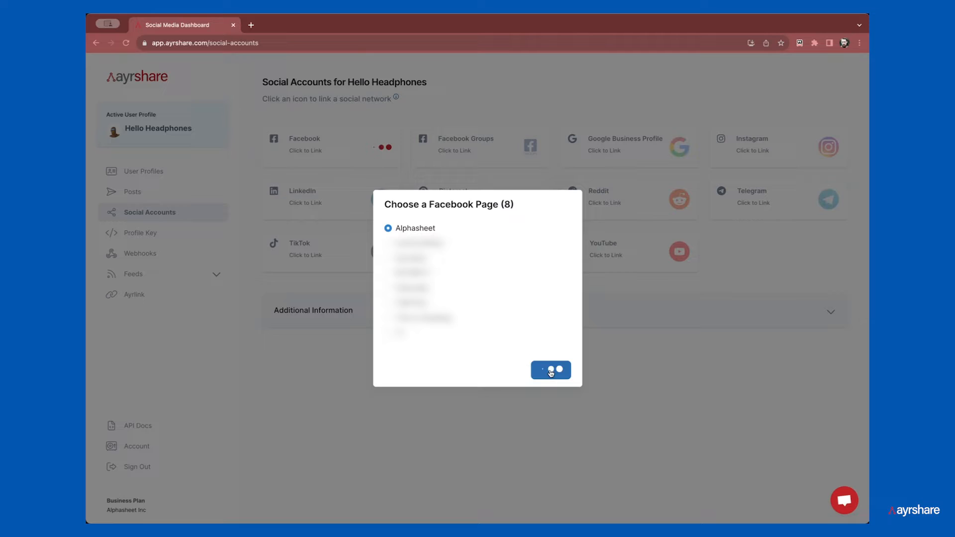
pyautogui.click(551, 370)
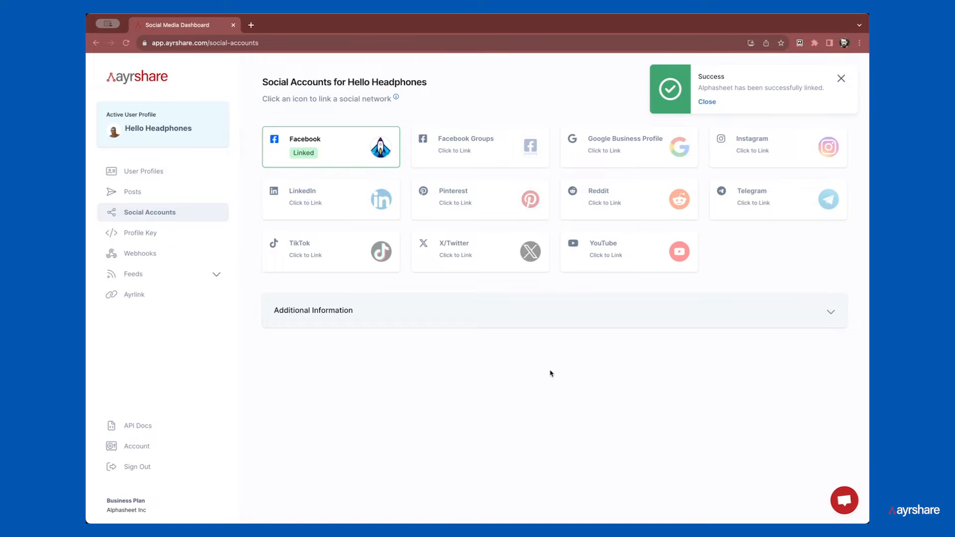
# Step: Link LinkedIn as a company page and move on to the Posts page
pyautogui.click(777, 148)
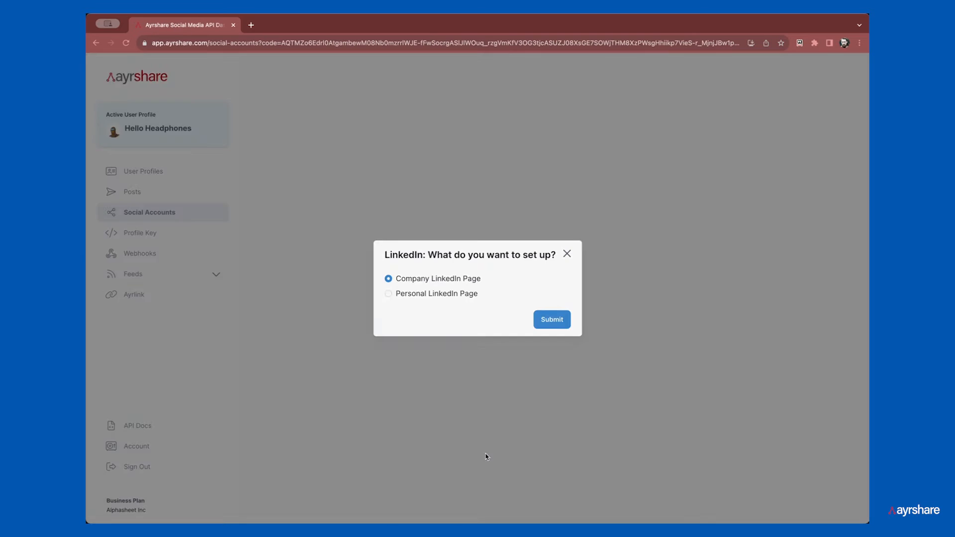
pyautogui.click(550, 319)
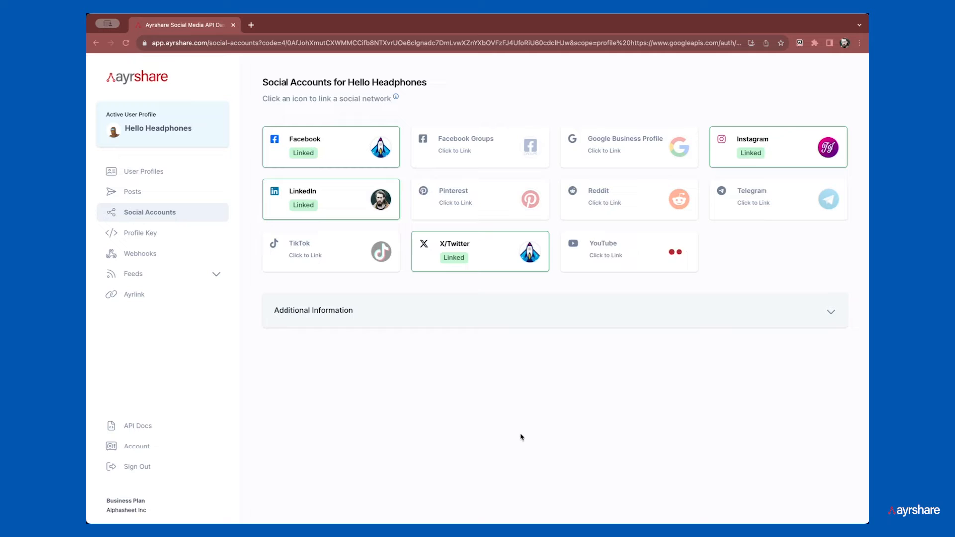
pyautogui.click(132, 192)
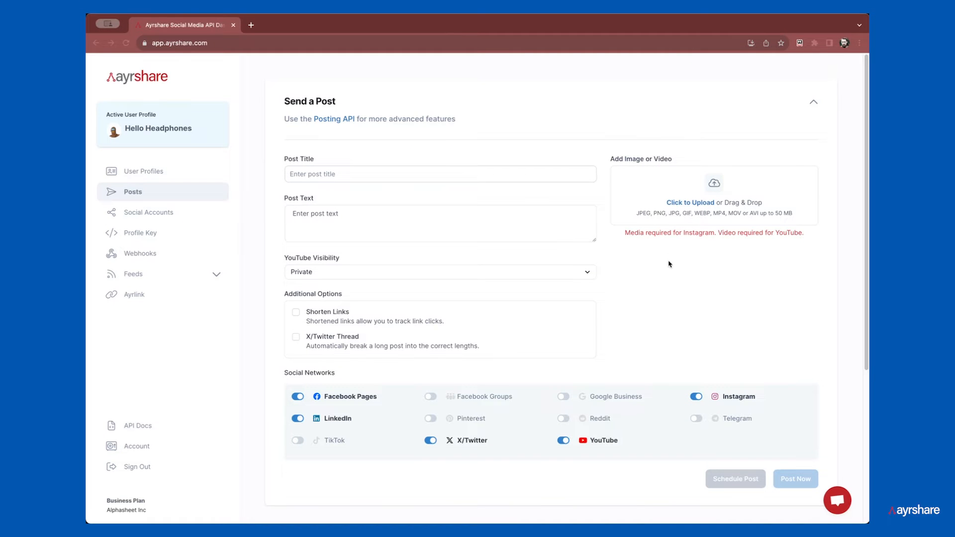
pyautogui.moveTo(498, 199)
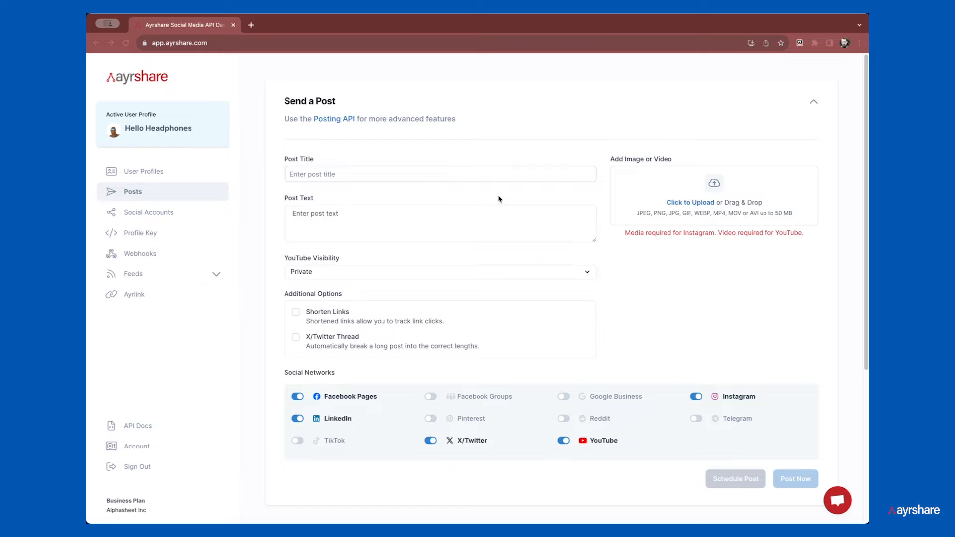
# Step: Enter the post title 'It's time to fly' and the post text 'We are soaring.'
pyautogui.click(440, 173)
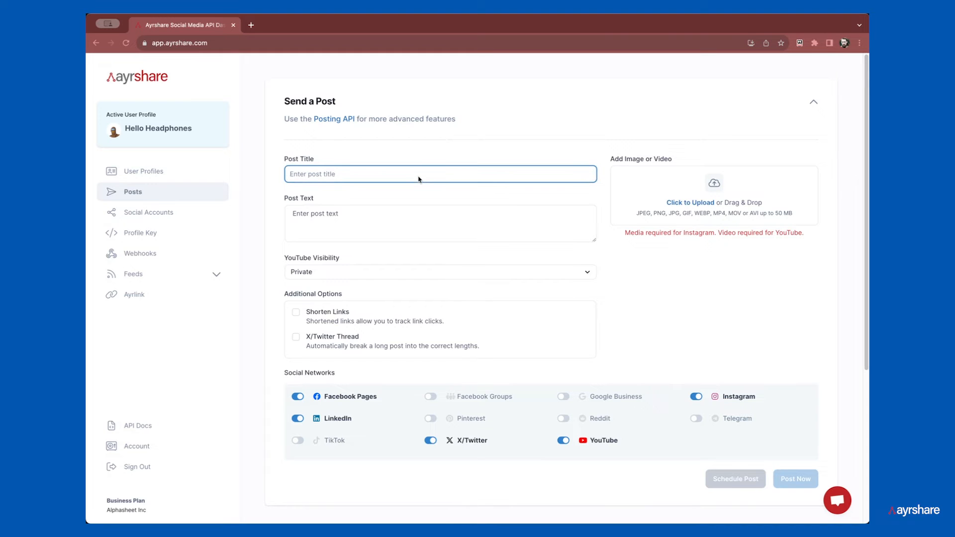
pyautogui.write("It's t")
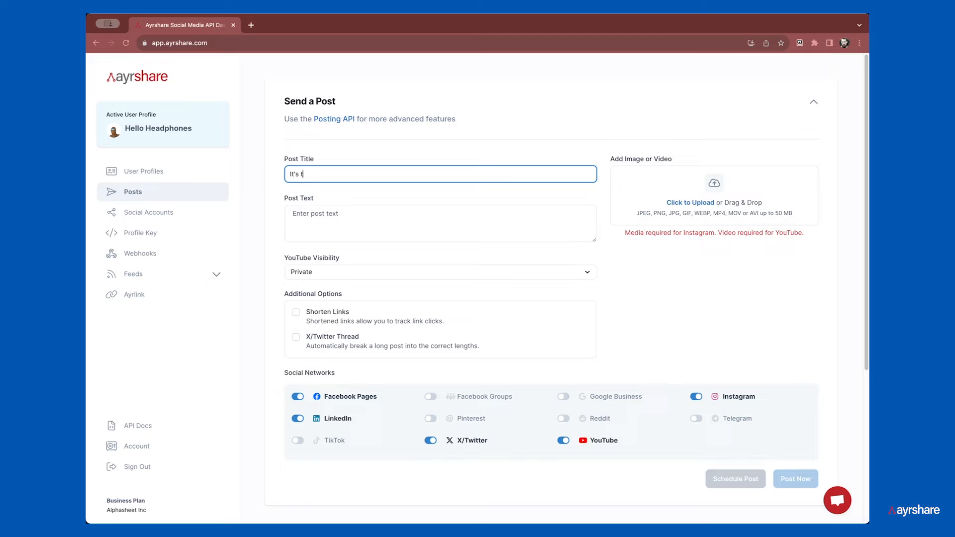
pyautogui.write('ime to fly')
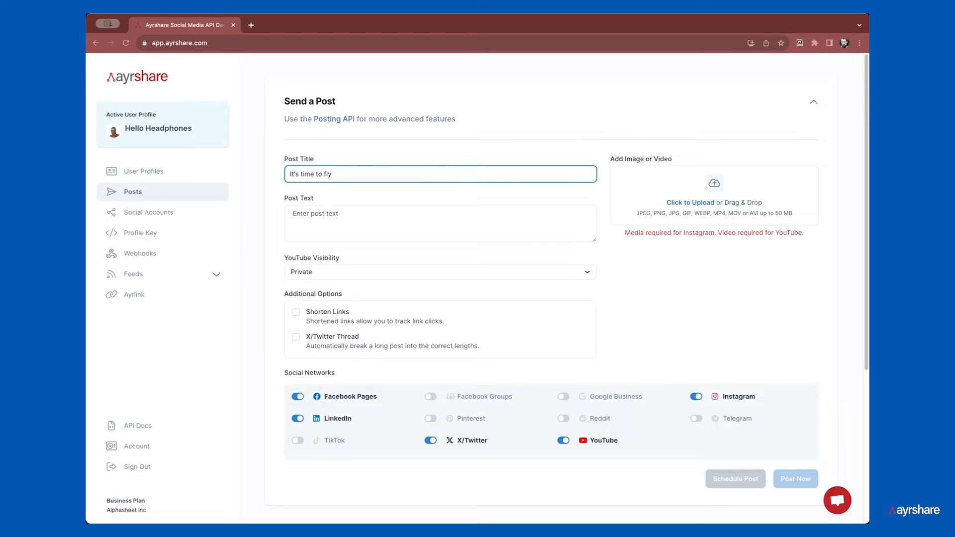
pyautogui.write('W')
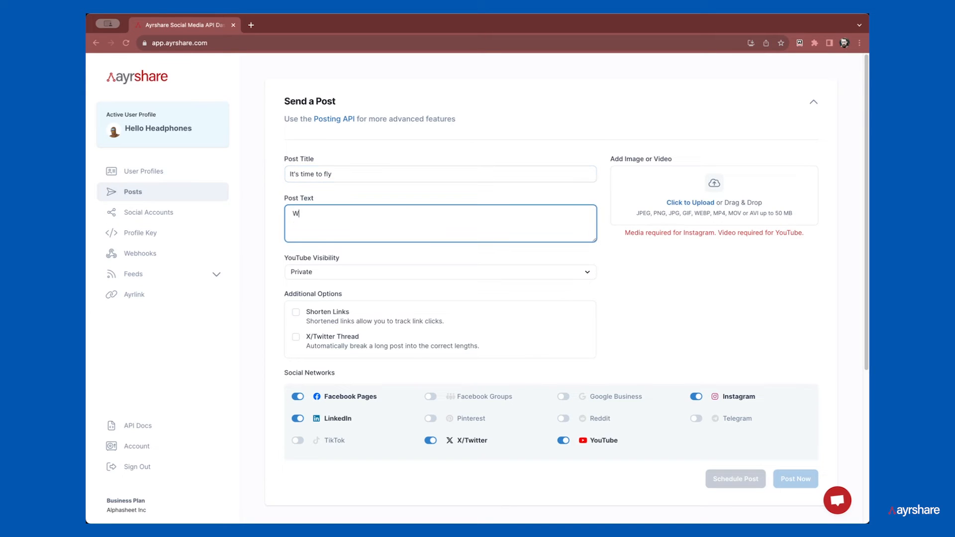
pyautogui.write('e are soaring.')
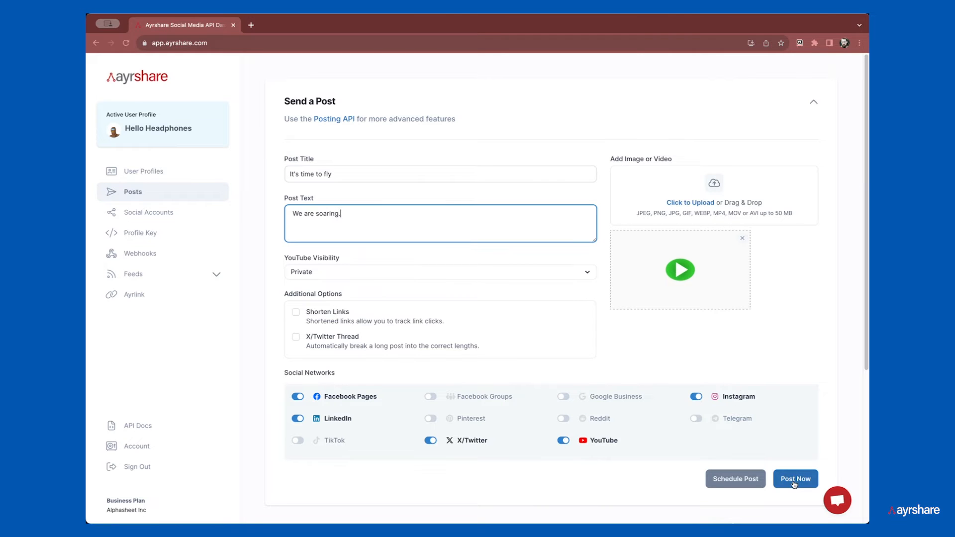
# Step: Publish the 'We are soaring.' video post now to all toggled networks
pyautogui.click(796, 479)
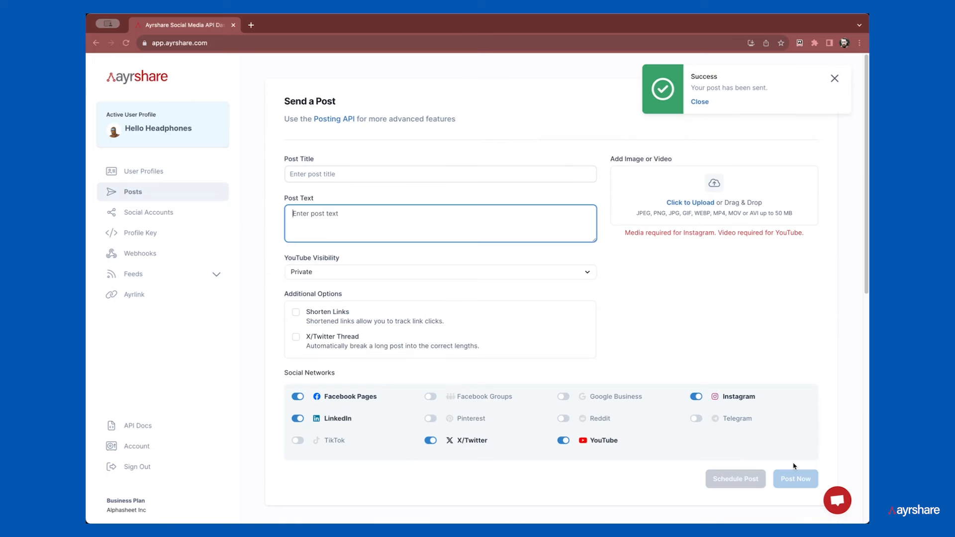
# Step: Expand the newest post's API Response in the Post Timeline and read through the per-network success JSON
pyautogui.scroll(-3)
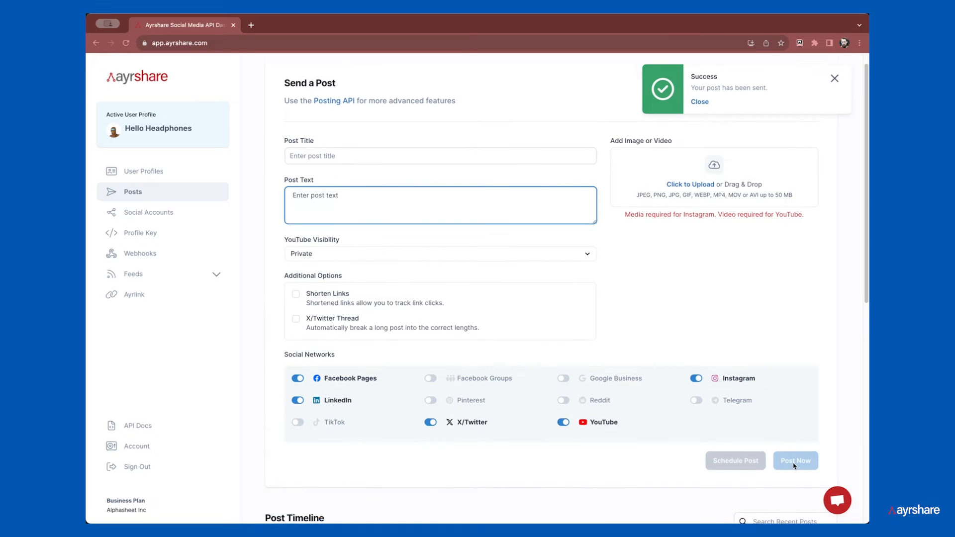
pyautogui.scroll(-3)
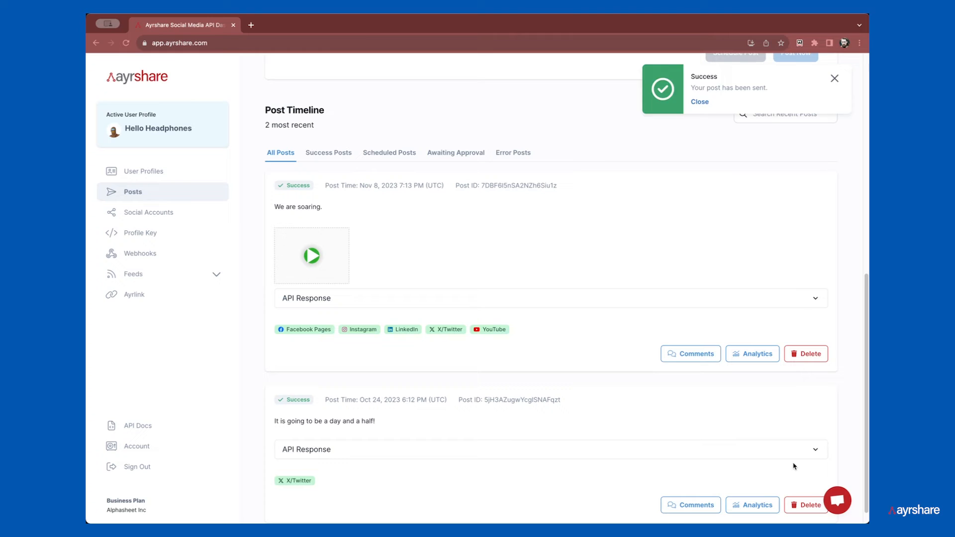
pyautogui.click(814, 298)
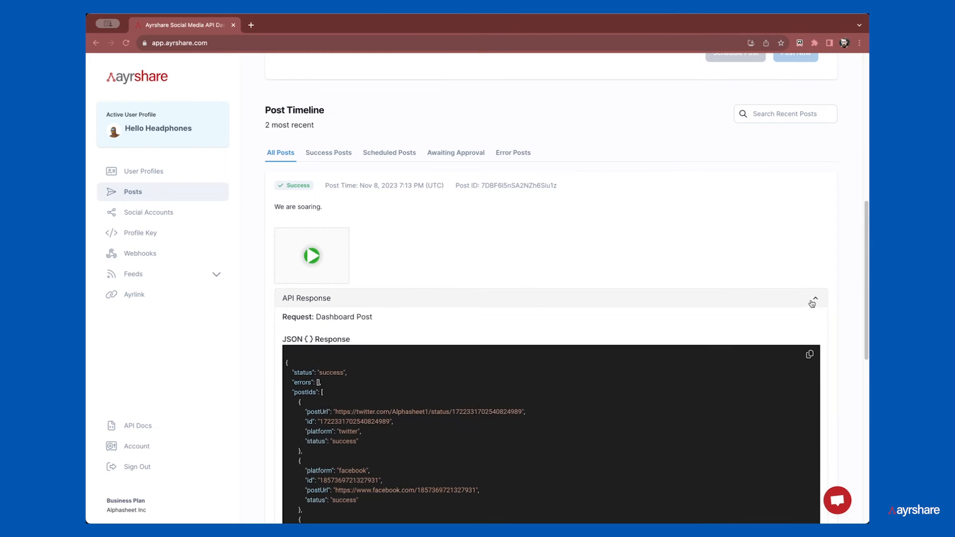
pyautogui.scroll(-3)
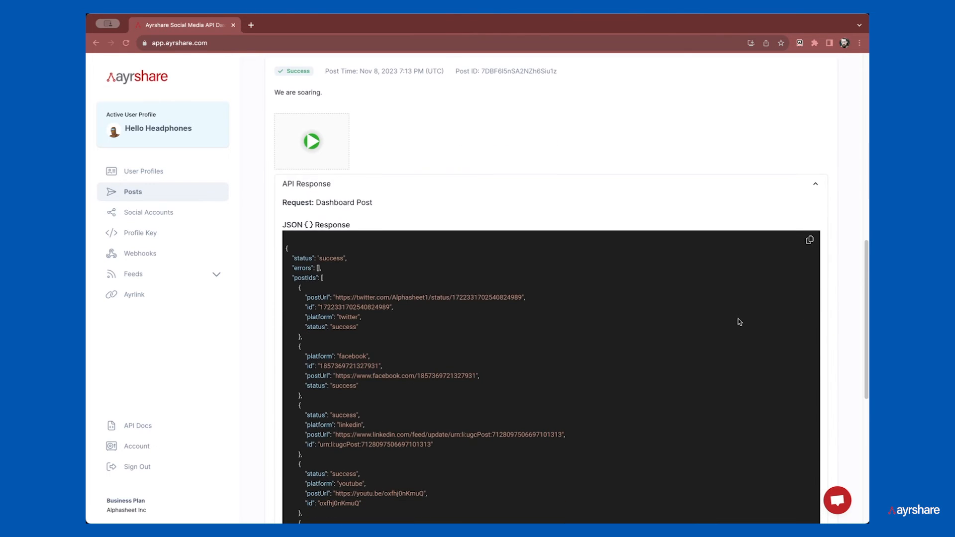
pyautogui.scroll(-3)
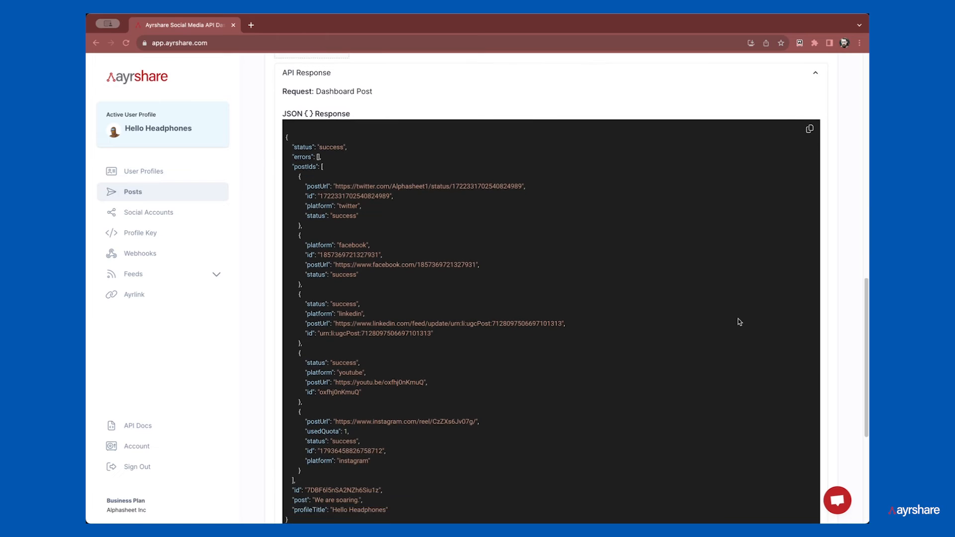
pyautogui.scroll(-3)
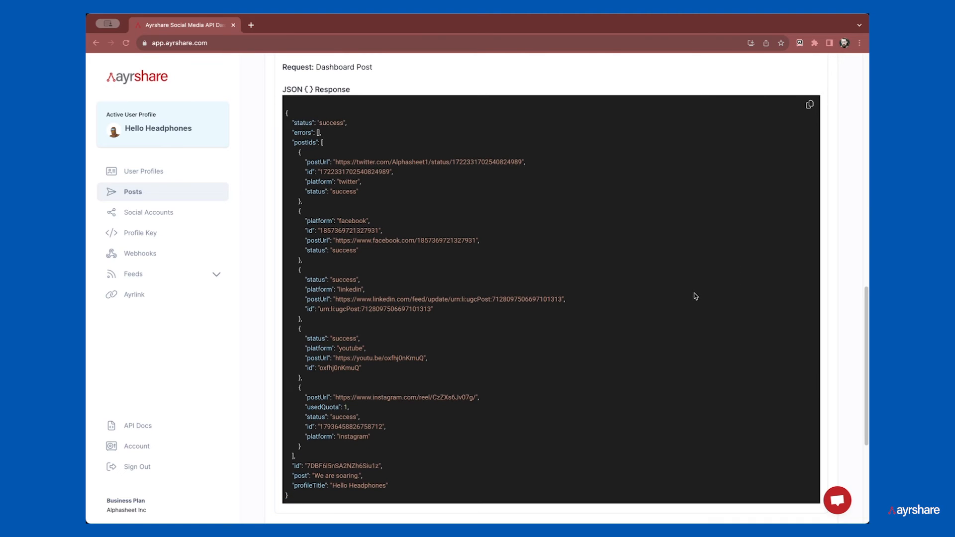
pyautogui.scroll(-3)
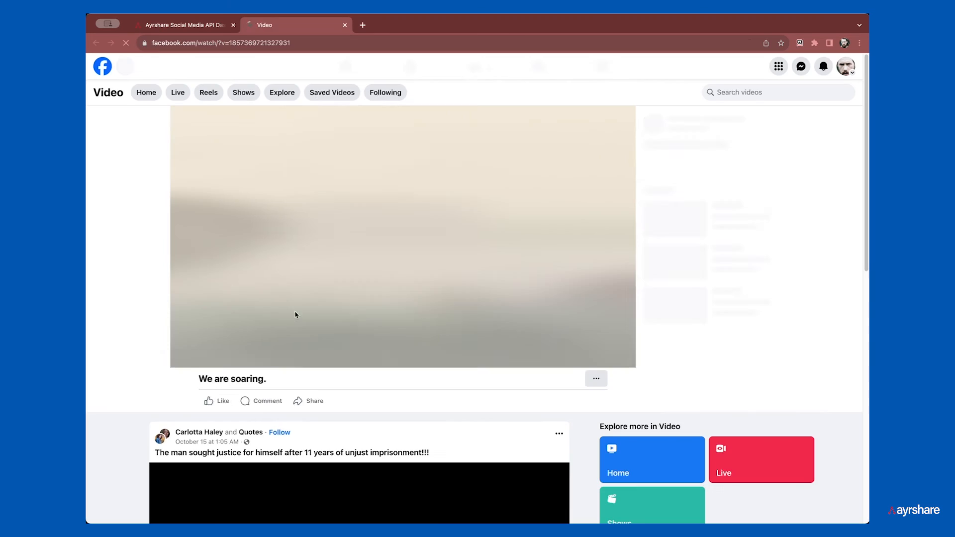
# Step: From the post timeline, view the published post live on Instagram, LinkedIn and X
pyautogui.click(183, 25)
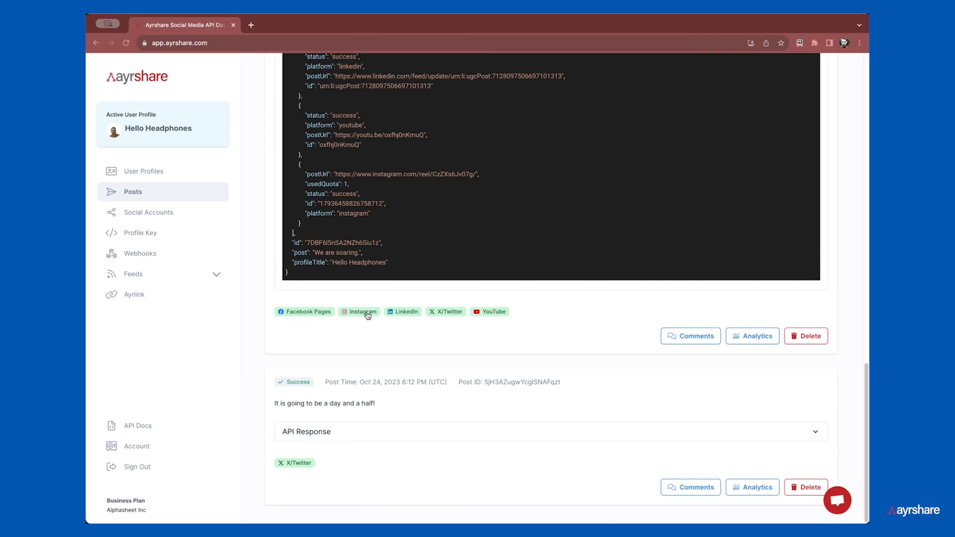
pyautogui.click(362, 312)
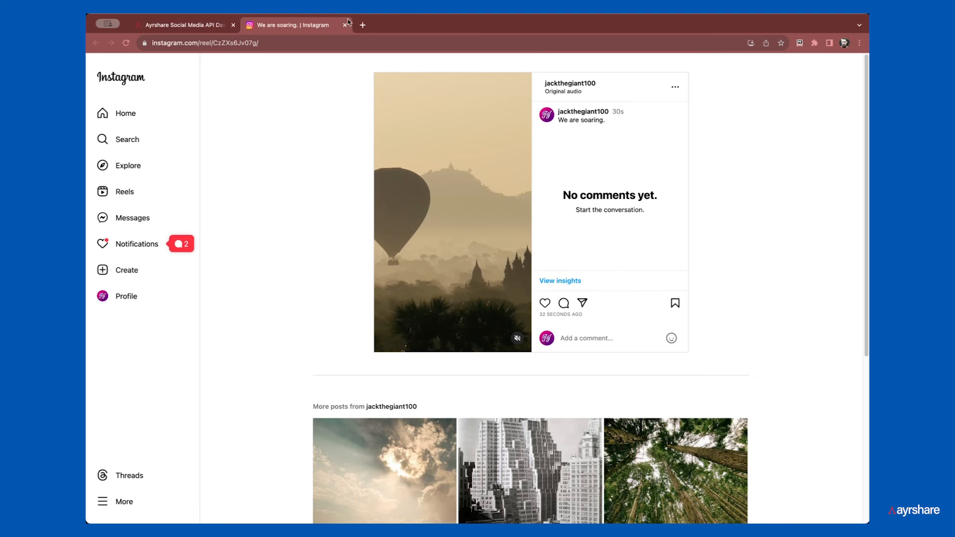
pyautogui.click(293, 25)
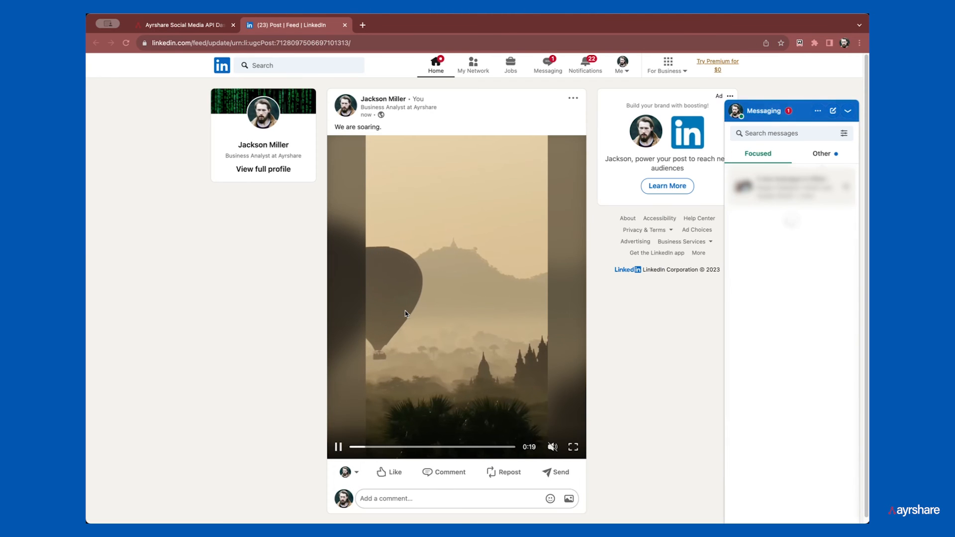
pyautogui.click(293, 24)
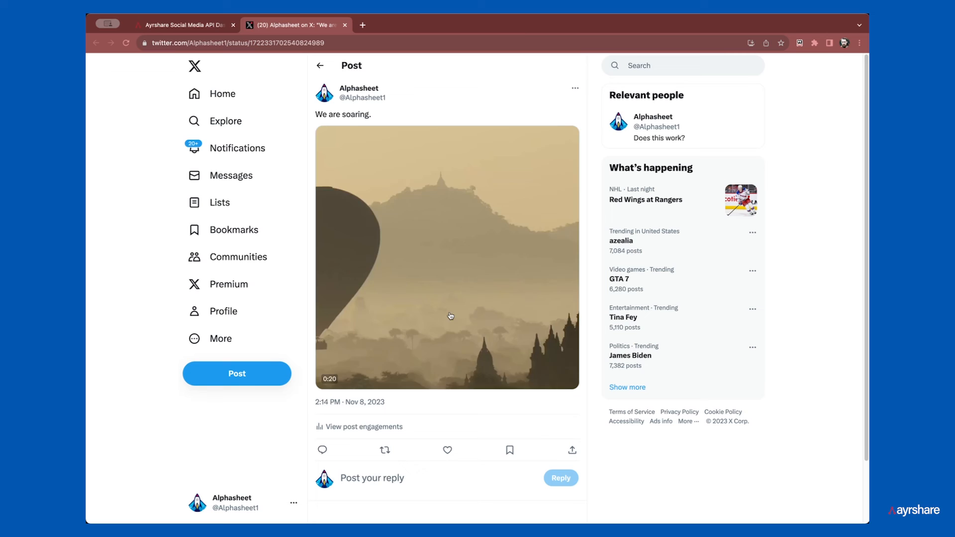